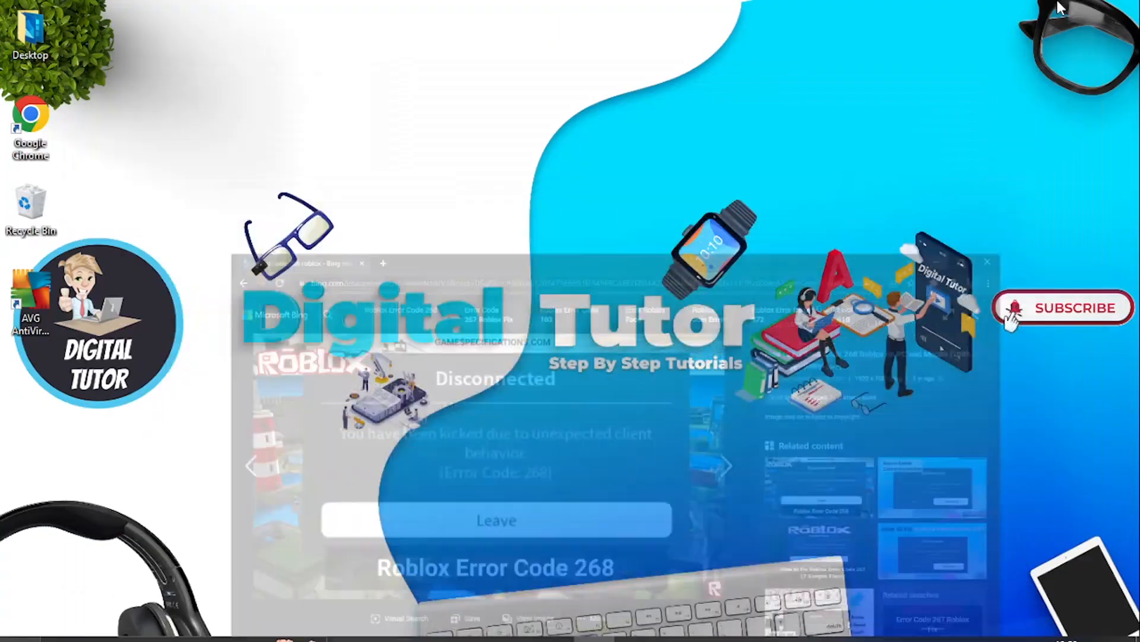
Search Start for 'roblox' and open the Roblox Player shortcut's file location
{"action": "left_click", "coordinate": [365, 280]}
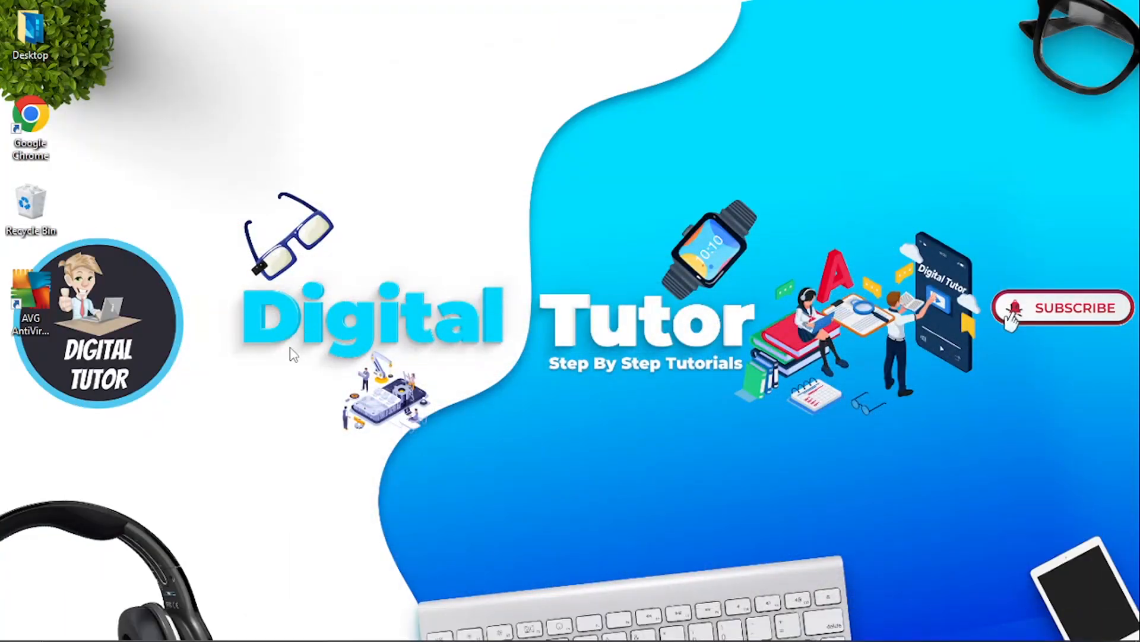
{"action": "mouse_move", "coordinate": [228, 436]}
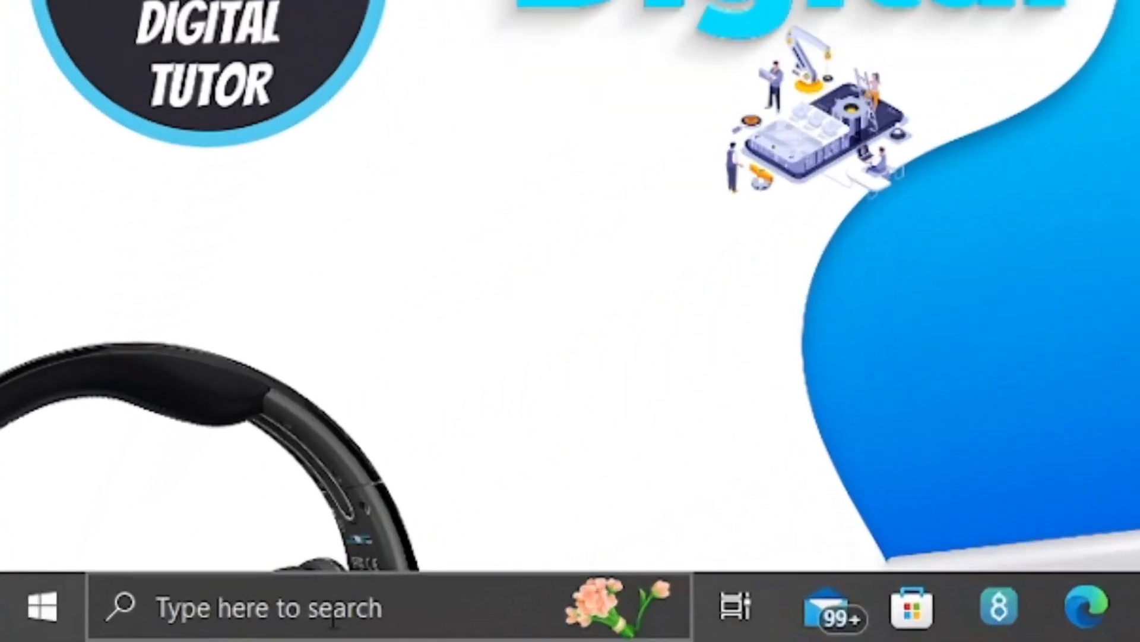
{"action": "left_click", "coordinate": [265, 607]}
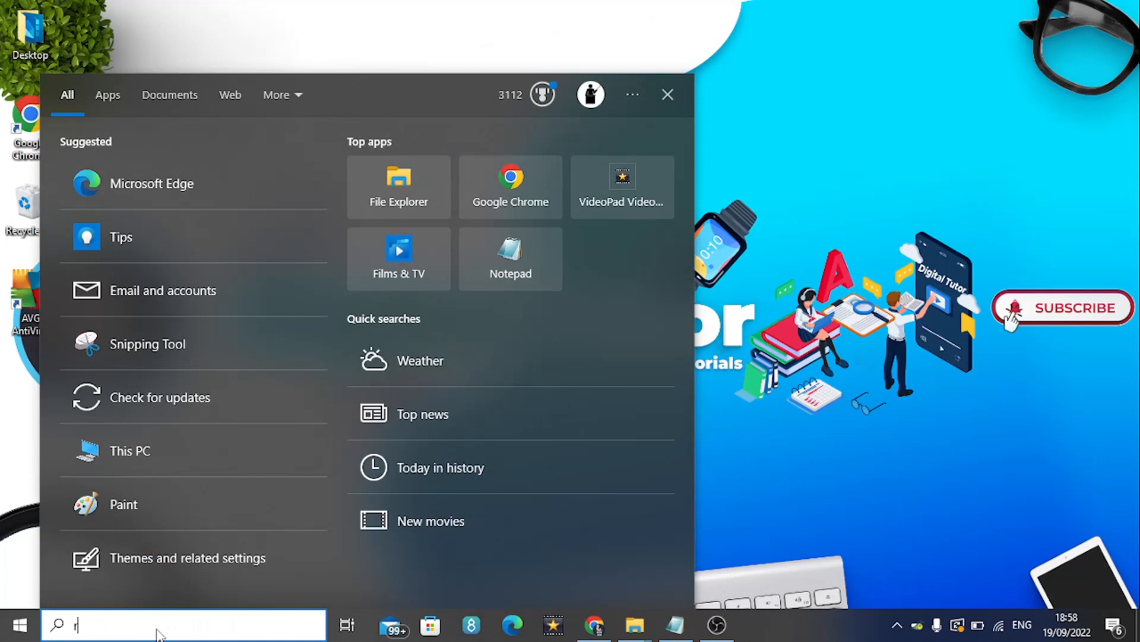
{"action": "type", "text": "roblox player"}
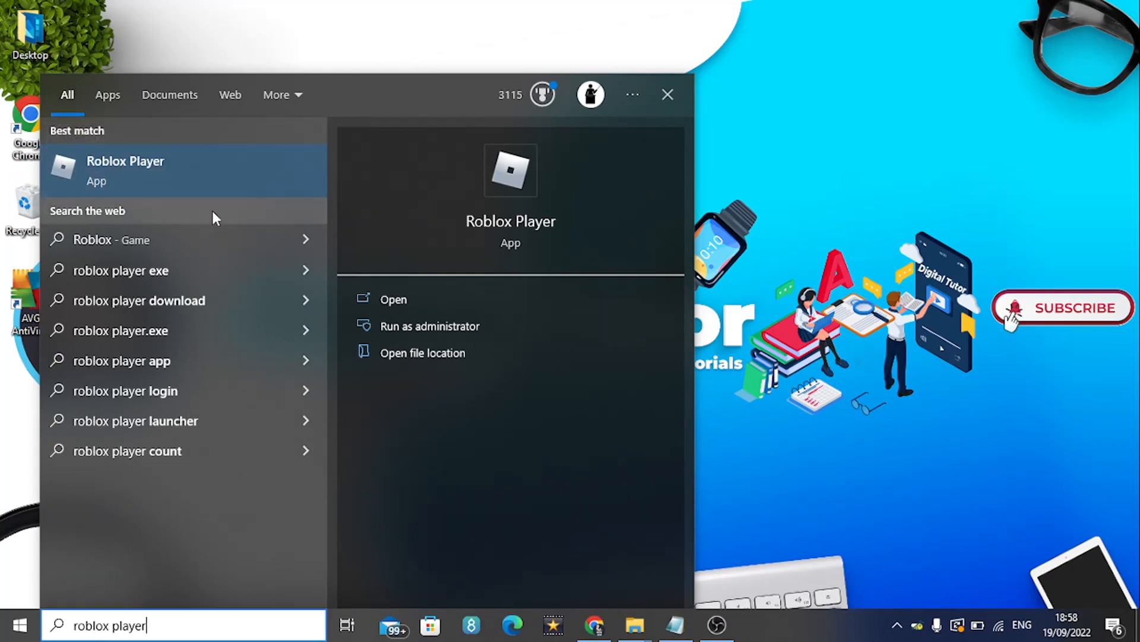
{"action": "left_click", "coordinate": [422, 353]}
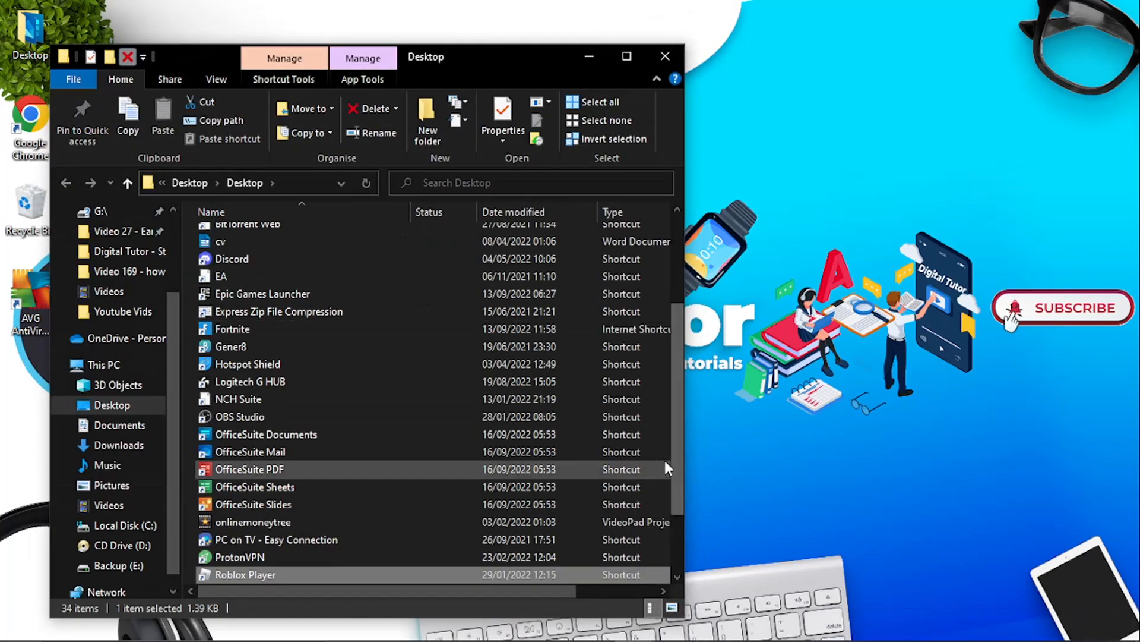
Select the Roblox Player shortcut in the Desktop folder and show its context menu
{"action": "scroll", "scroll_direction": "down", "scroll_amount": 3}
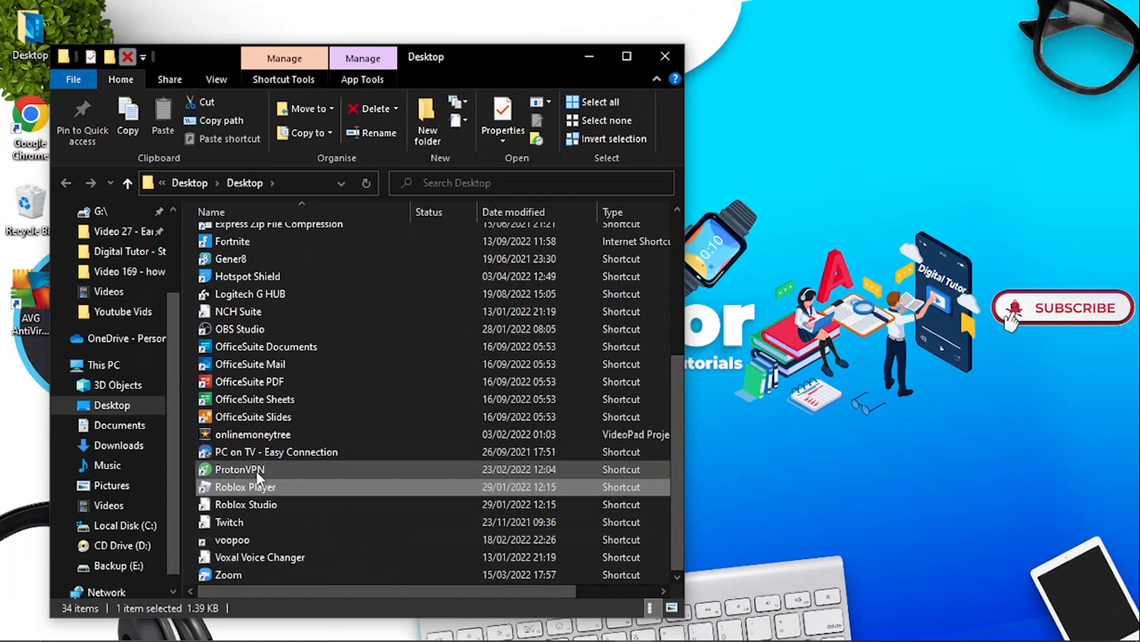
{"action": "left_click", "coordinate": [244, 486]}
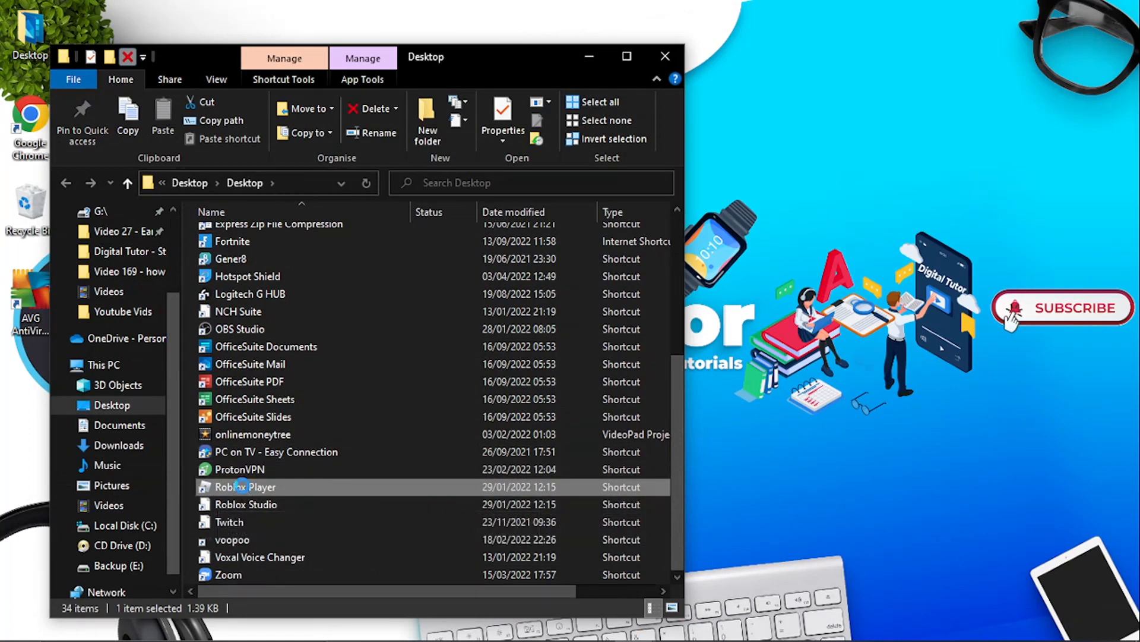
{"action": "right_click", "coordinate": [245, 487]}
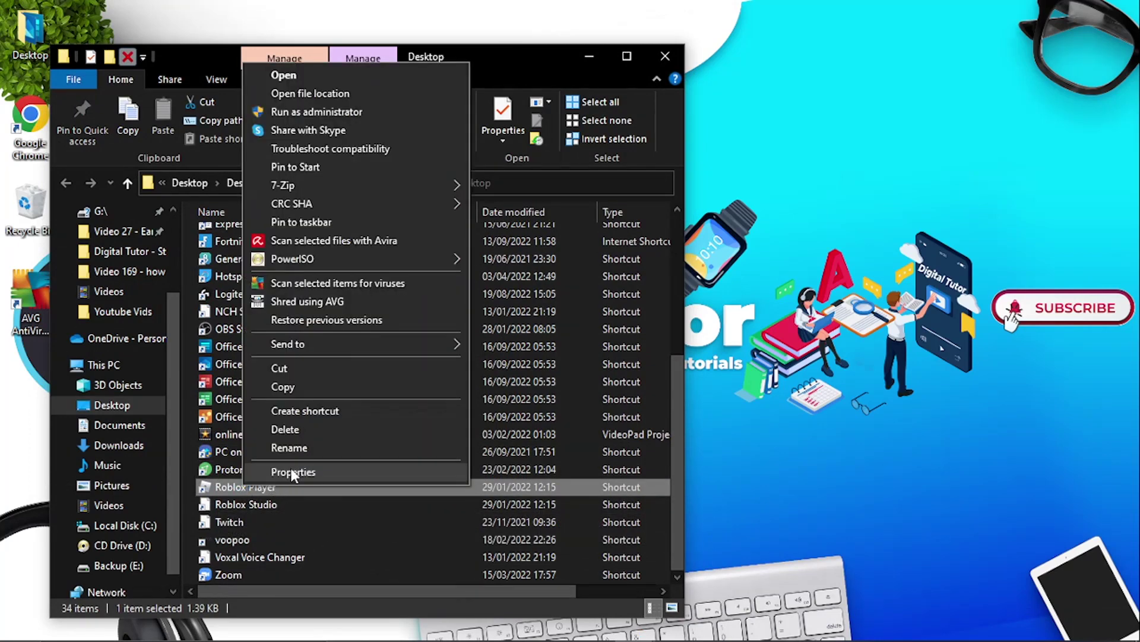
Open Properties for Roblox Player, viewing General and Details before reaching Compatibility
{"action": "left_click", "coordinate": [293, 471]}
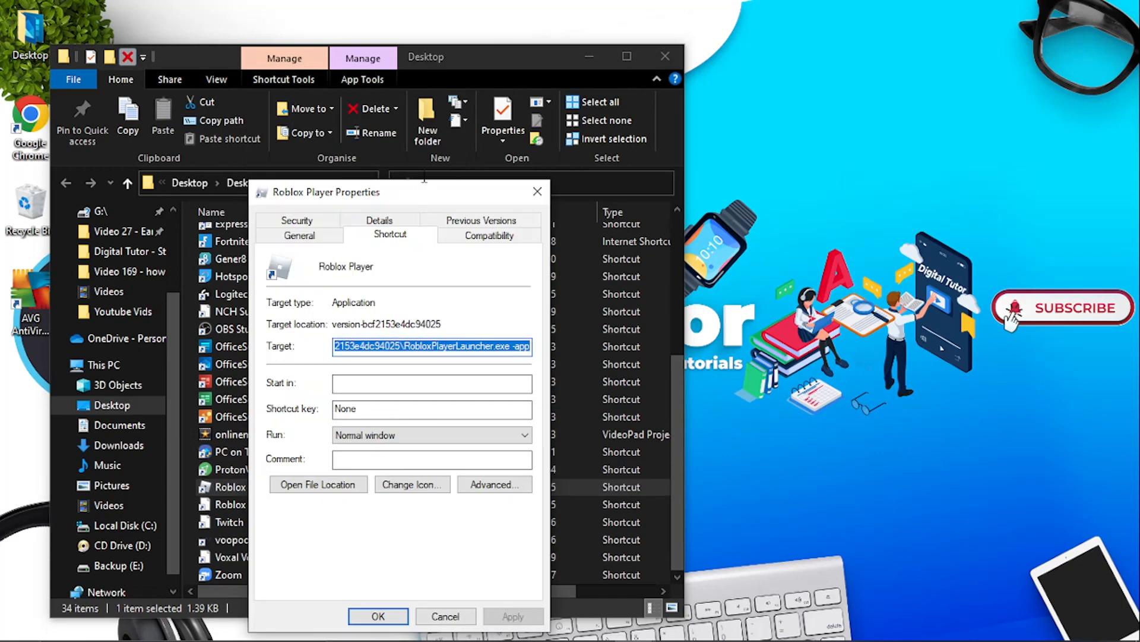
{"action": "left_click", "coordinate": [297, 220]}
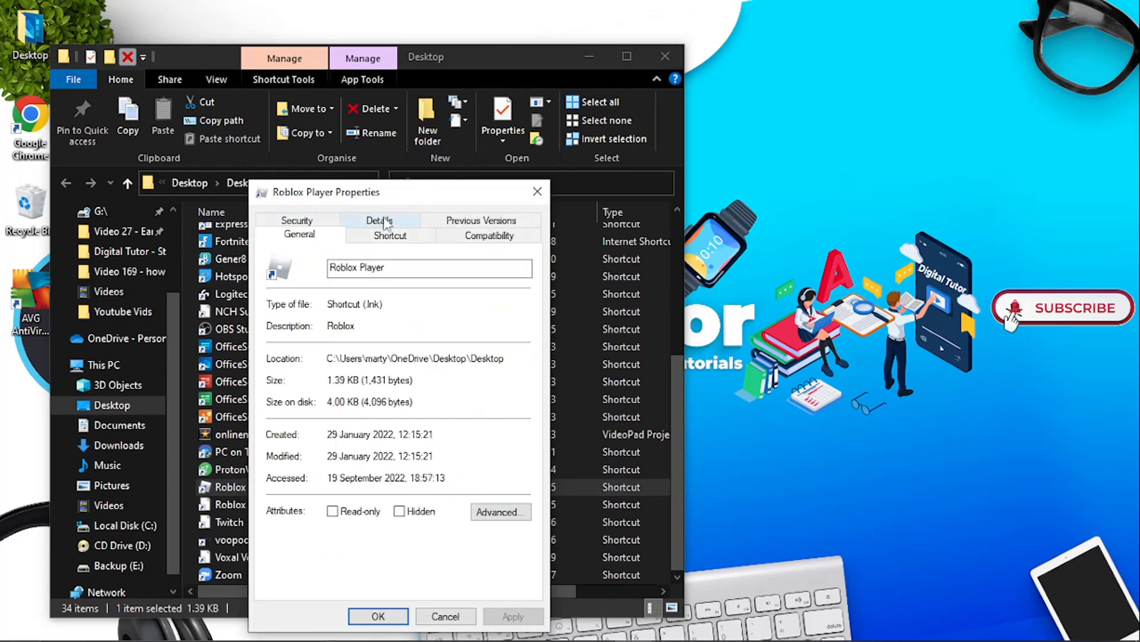
{"action": "left_click", "coordinate": [379, 220]}
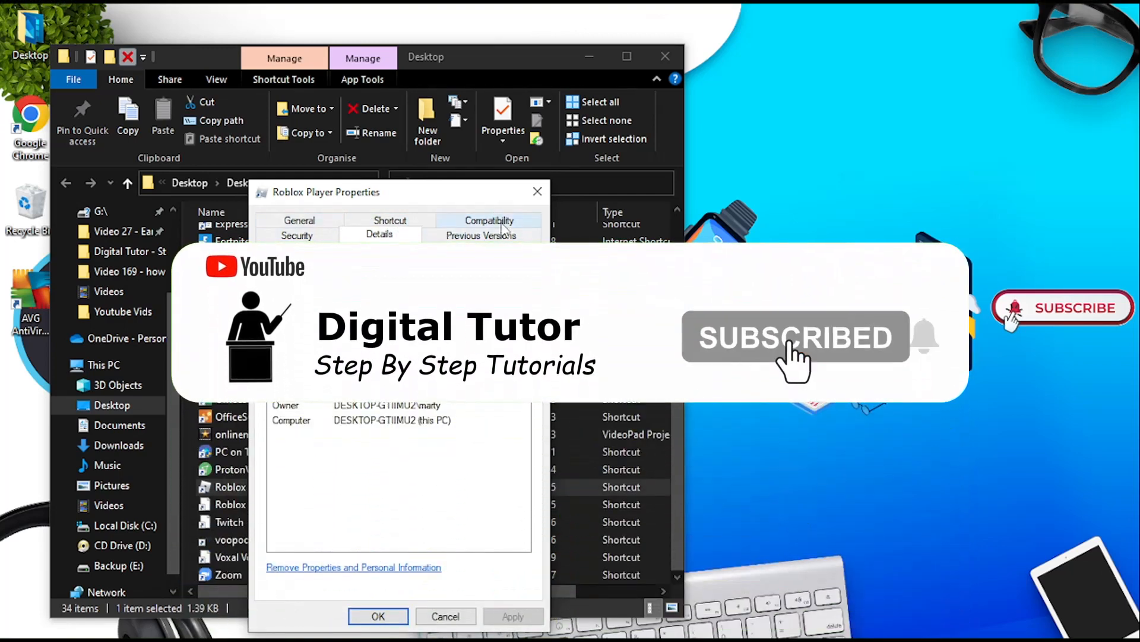
{"action": "left_click", "coordinate": [489, 220]}
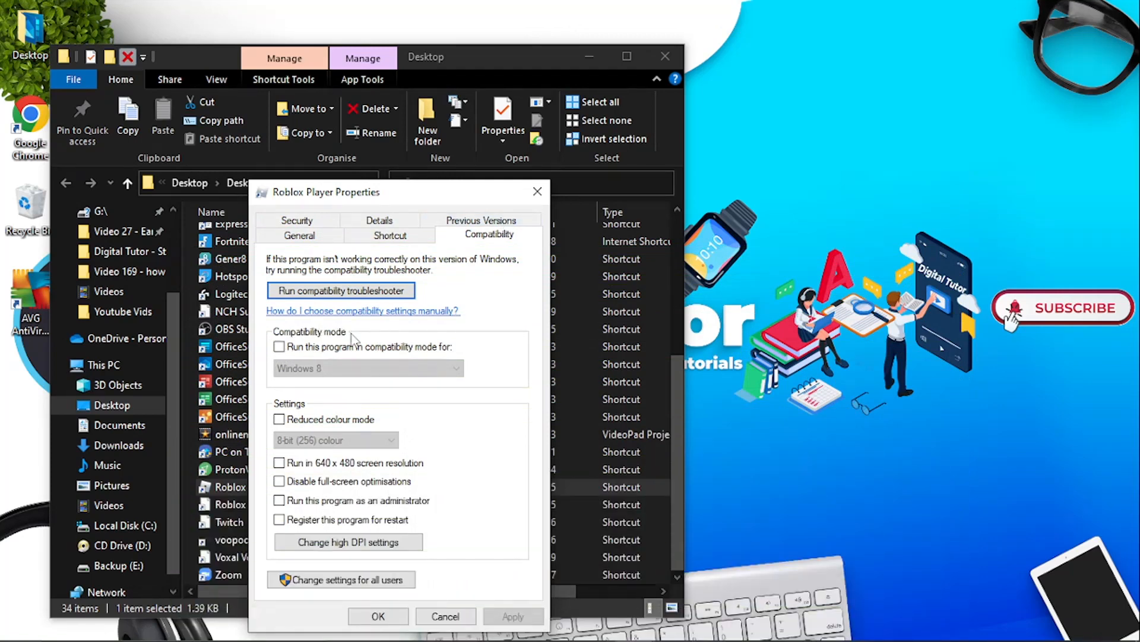
Enable Windows 7 compatibility mode and run as administrator, then apply and close
{"action": "left_click", "coordinate": [278, 346]}
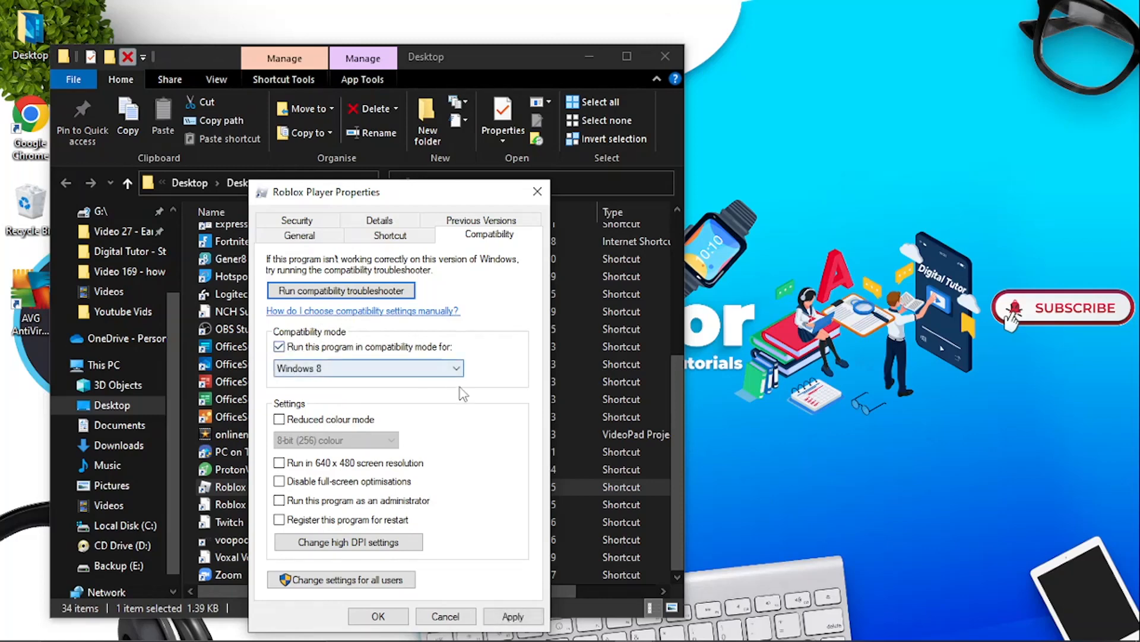
{"action": "left_click", "coordinate": [455, 369]}
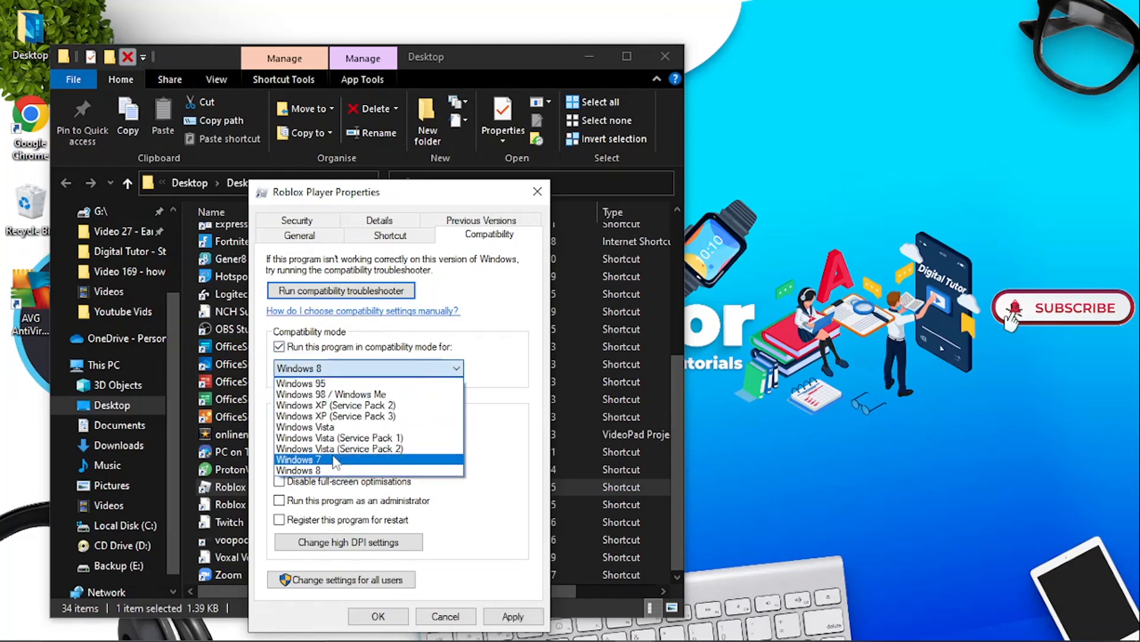
{"action": "left_click", "coordinate": [298, 460]}
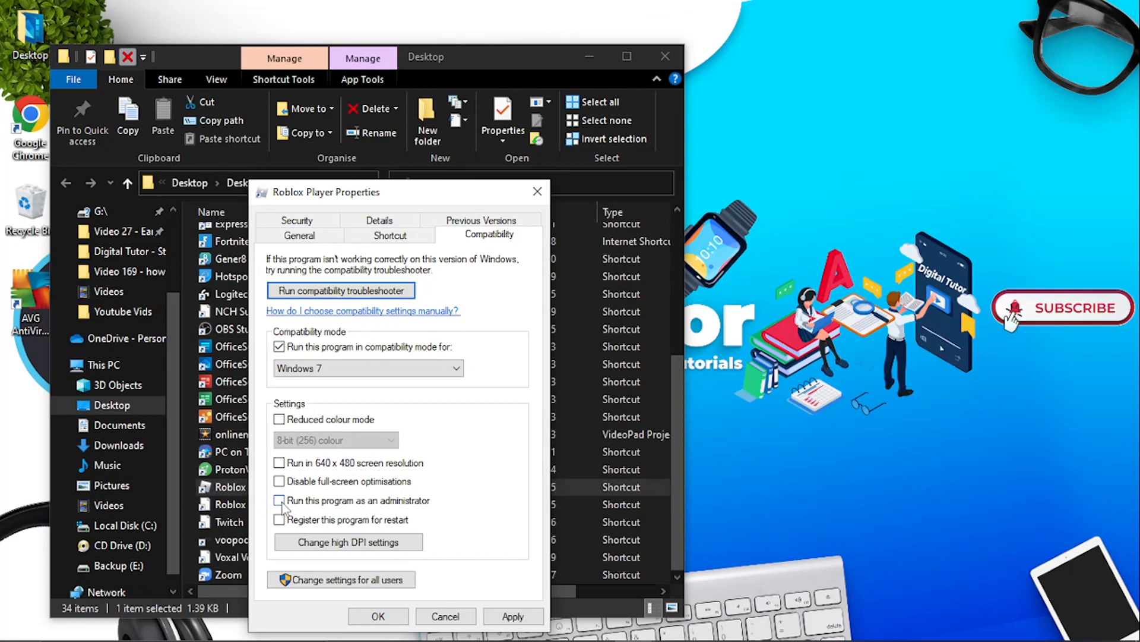
{"action": "left_click", "coordinate": [280, 500]}
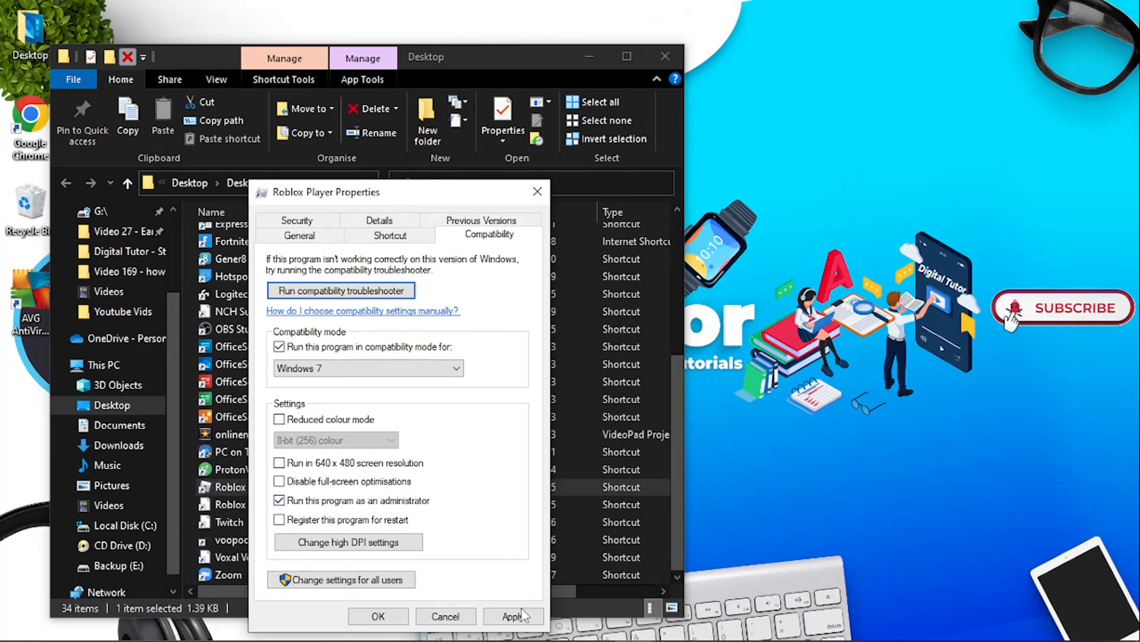
{"action": "left_click", "coordinate": [514, 616]}
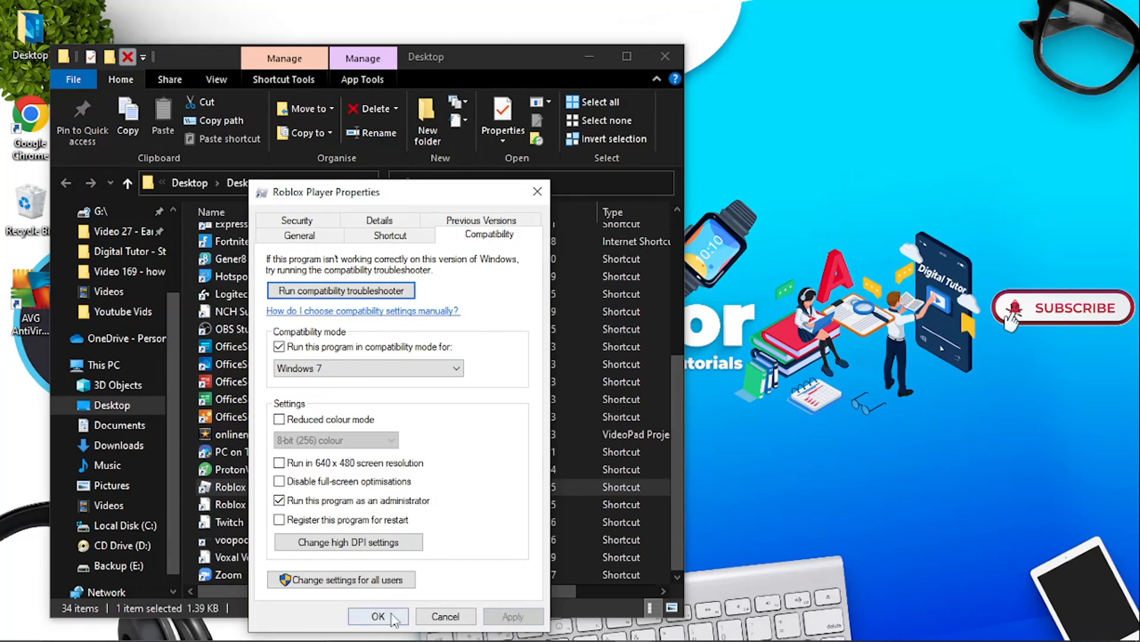
{"action": "left_click", "coordinate": [378, 616]}
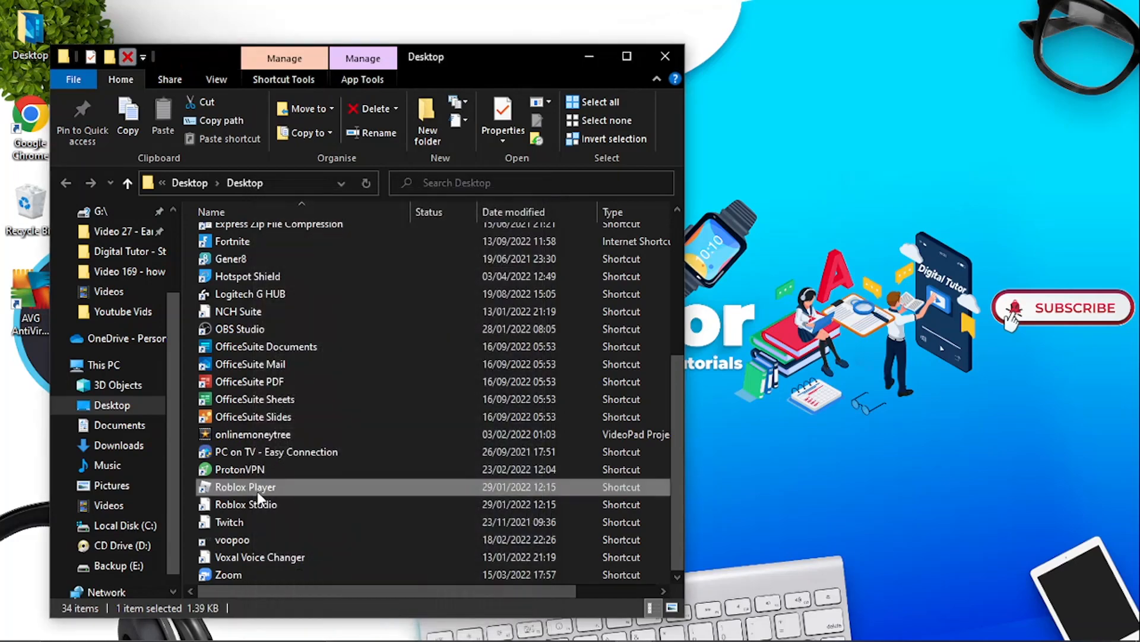
Reopen the Roblox Player shortcut's context menu to reach Troubleshoot compatibility
{"action": "right_click", "coordinate": [245, 487]}
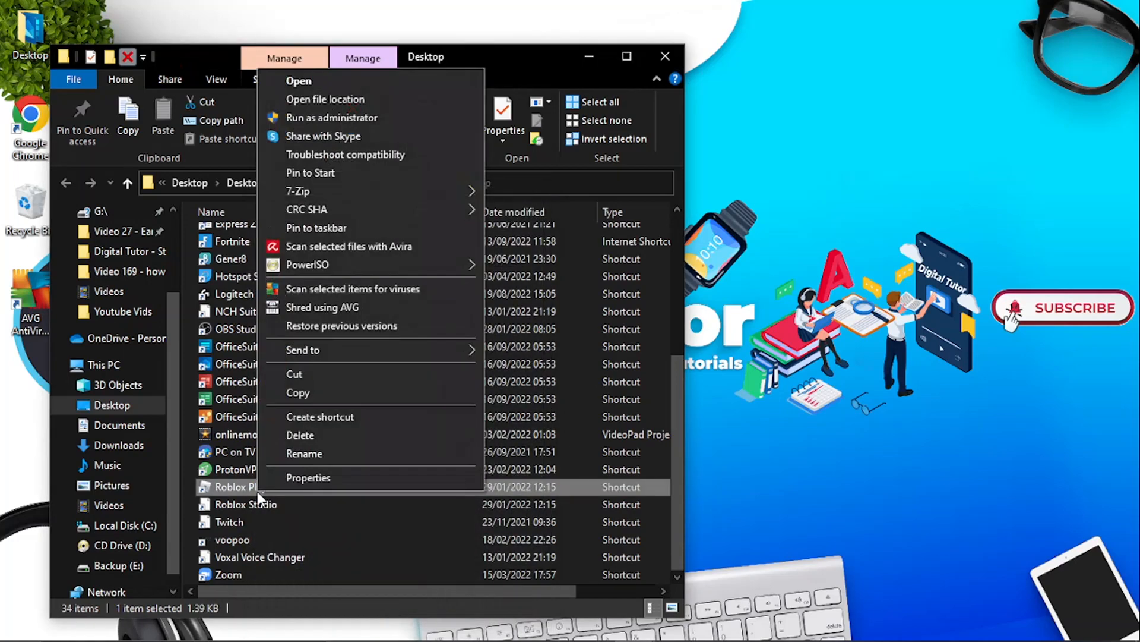
{"action": "mouse_move", "coordinate": [370, 209]}
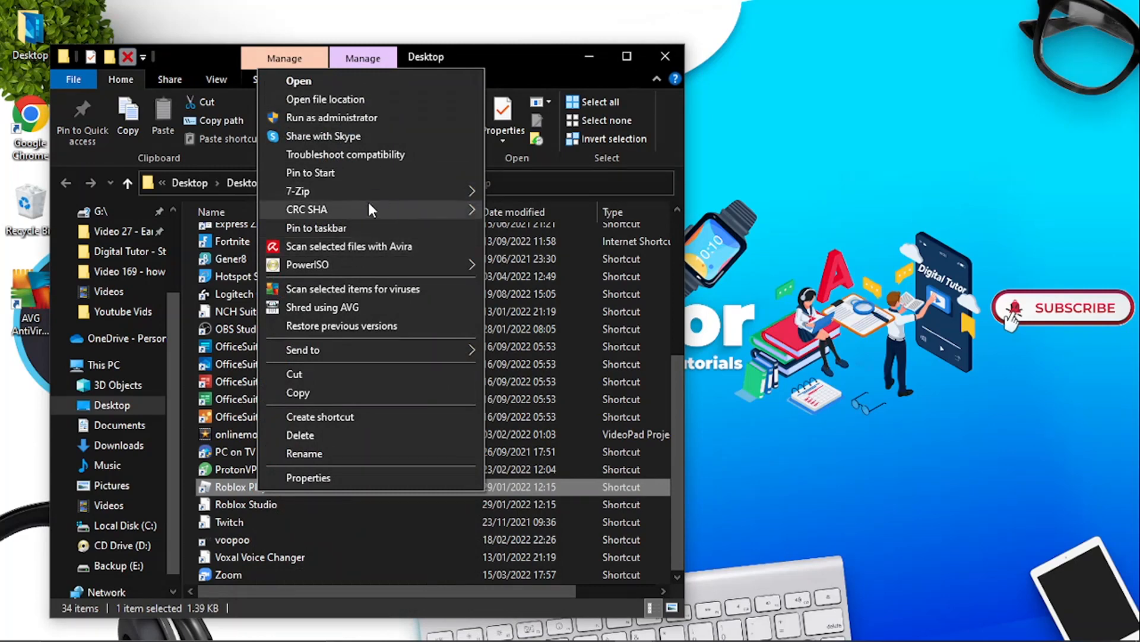
{"action": "mouse_move", "coordinate": [353, 160]}
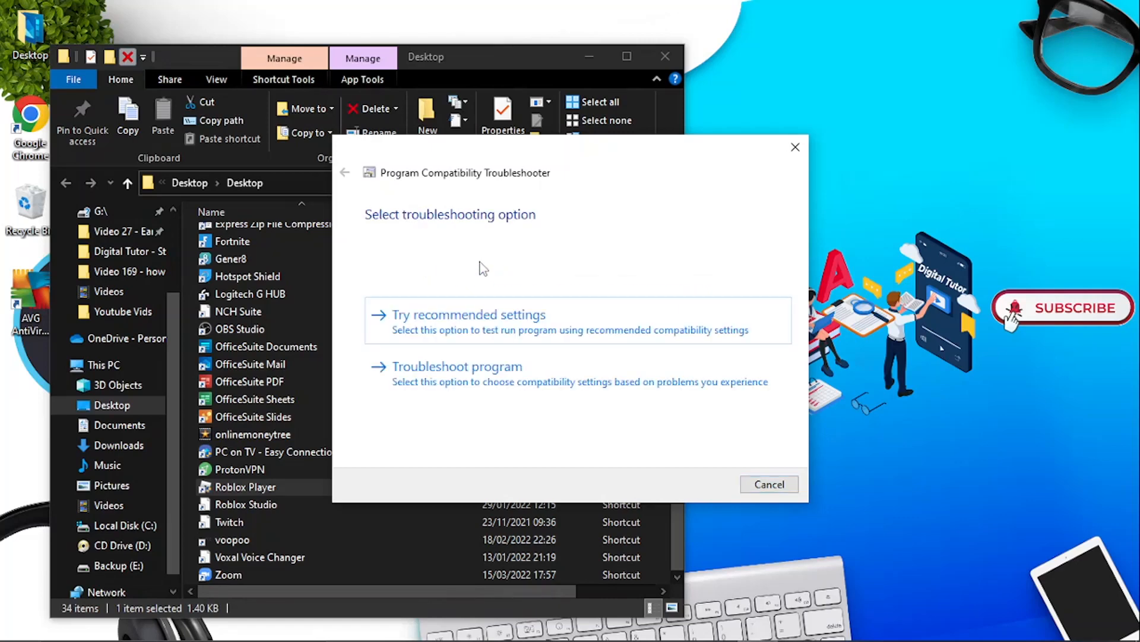
{"action": "mouse_move", "coordinate": [469, 345]}
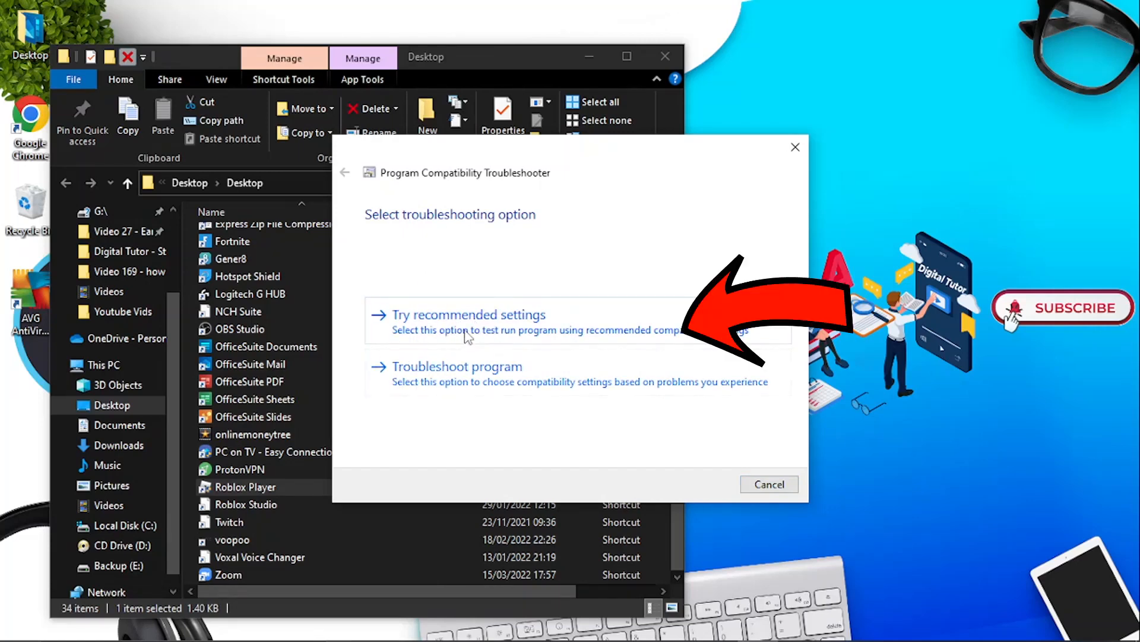
{"action": "mouse_move", "coordinate": [490, 318]}
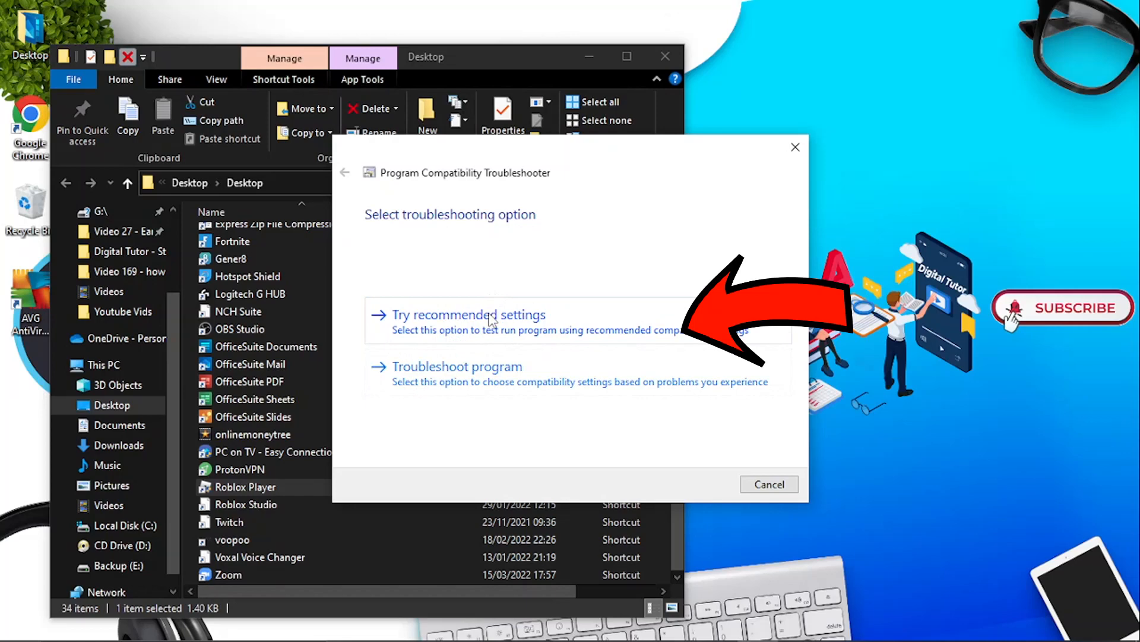
Choose 'Try recommended settings' to apply Windows 8 compatibility to RobloxPlayerLauncher
{"action": "left_click", "coordinate": [469, 315]}
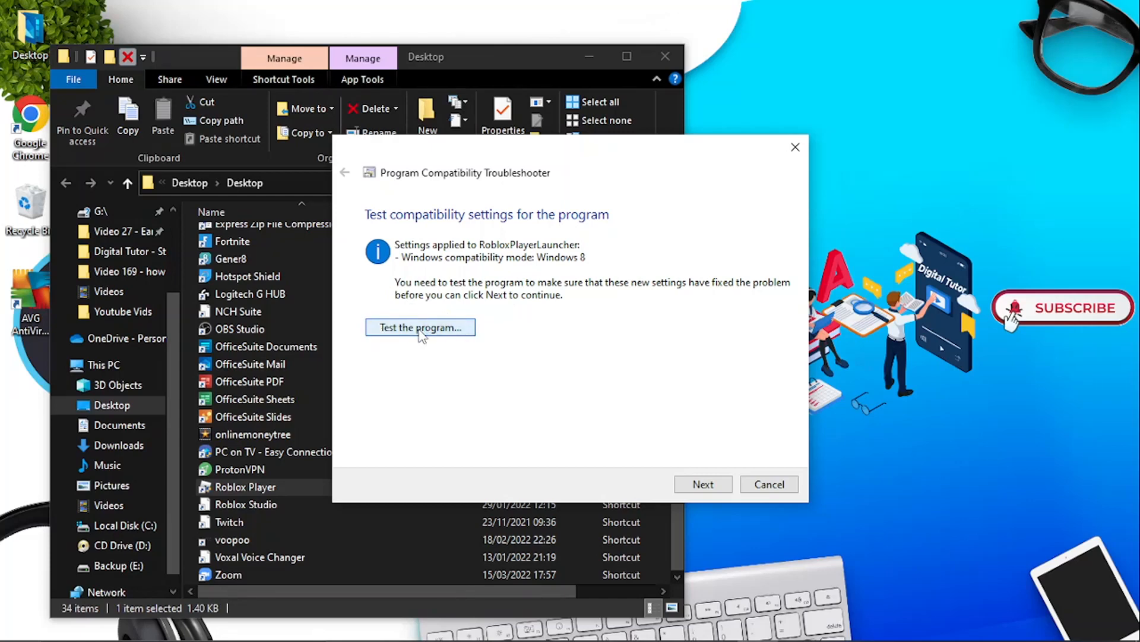
Launch the Roblox Player test run with the recommended settings
{"action": "left_click", "coordinate": [420, 327]}
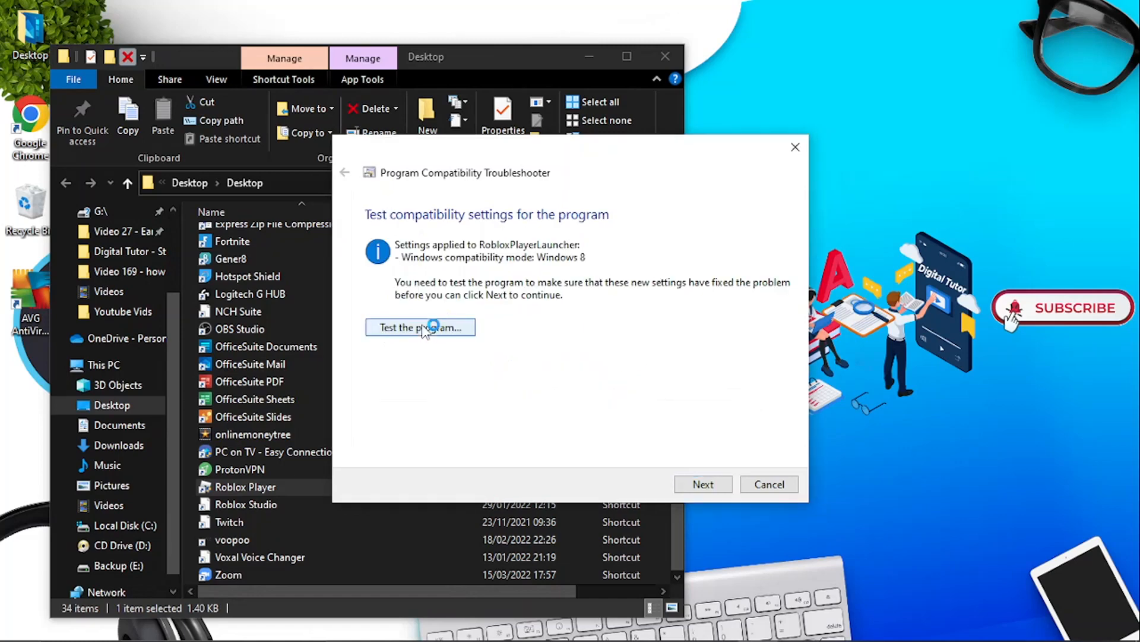
{"action": "left_click", "coordinate": [420, 327]}
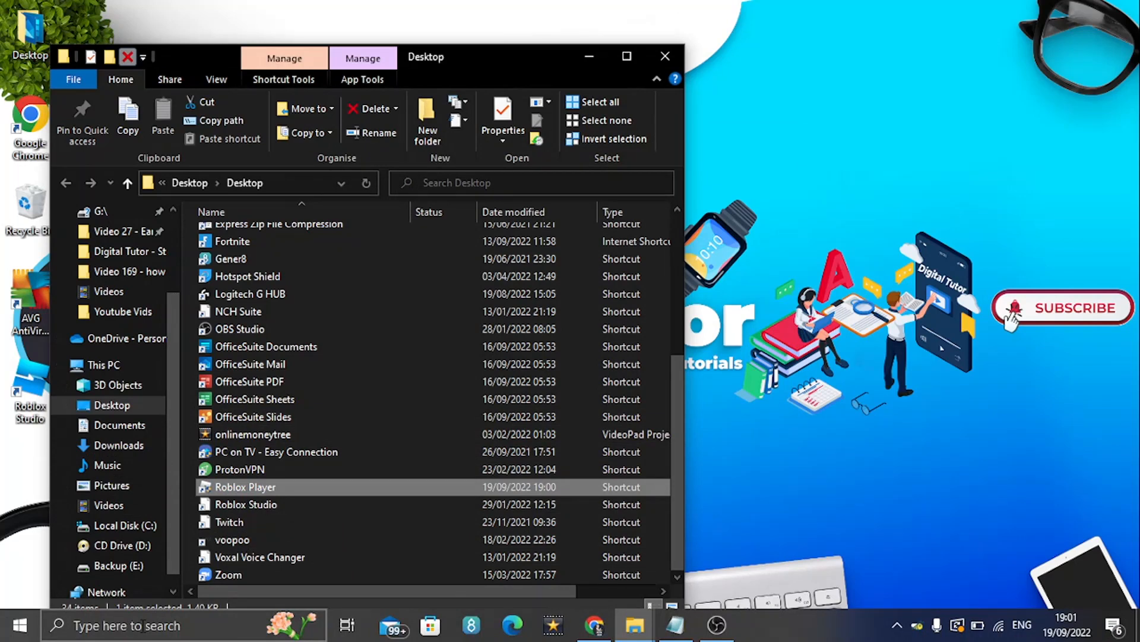
Search Start for 'add or remove programs' to open Apps & features
{"action": "left_click", "coordinate": [143, 625]}
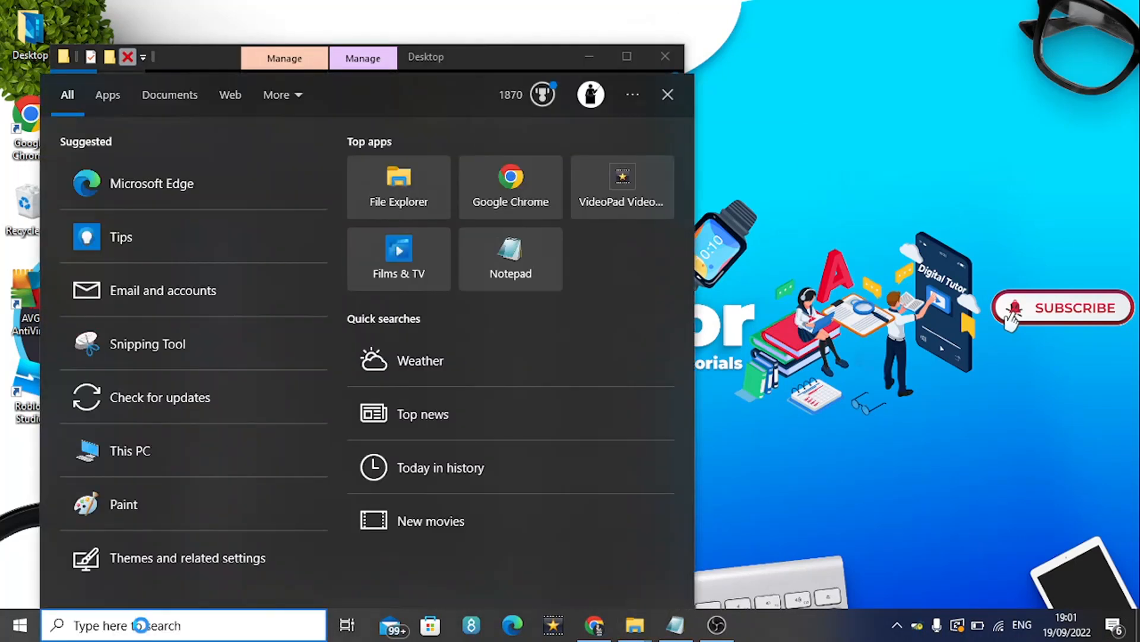
{"action": "type", "text": "add re"}
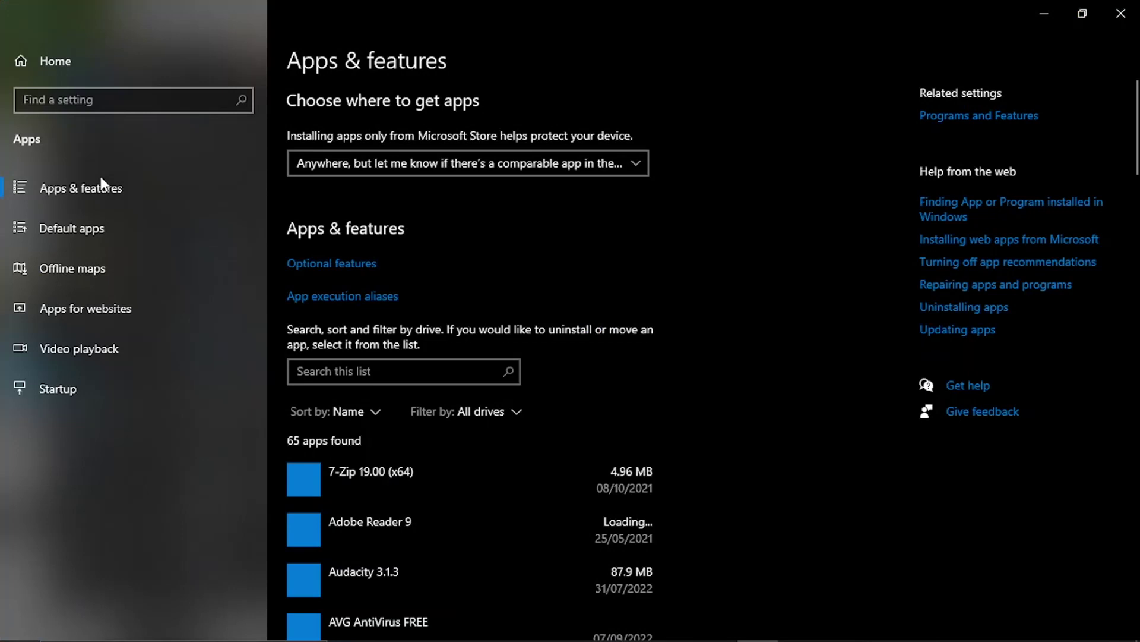
{"action": "mouse_move", "coordinate": [1125, 177]}
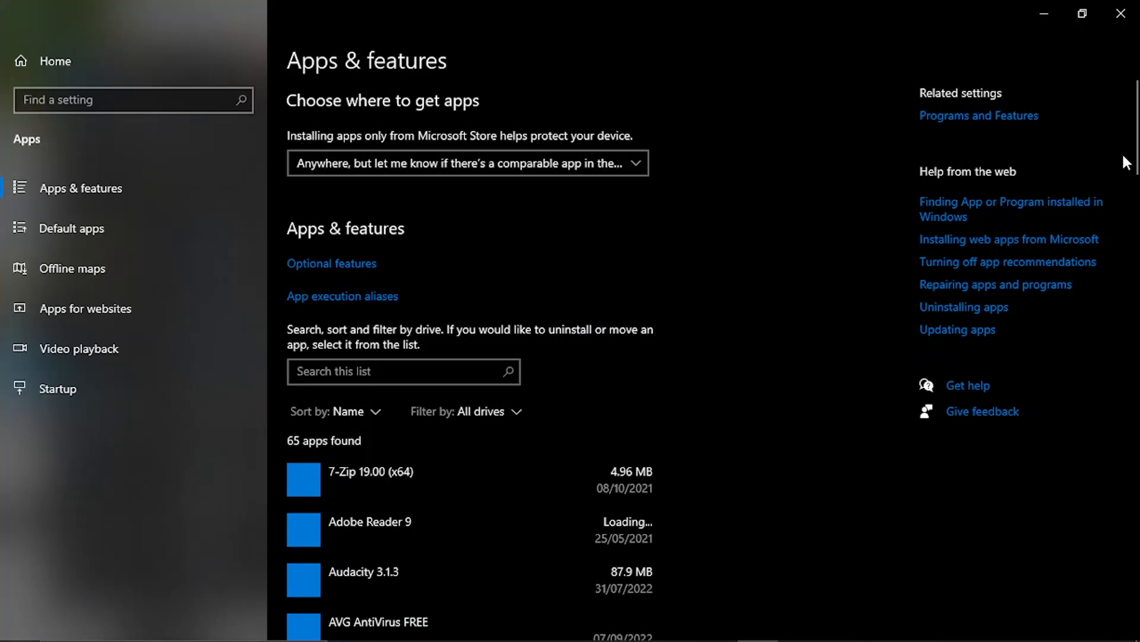